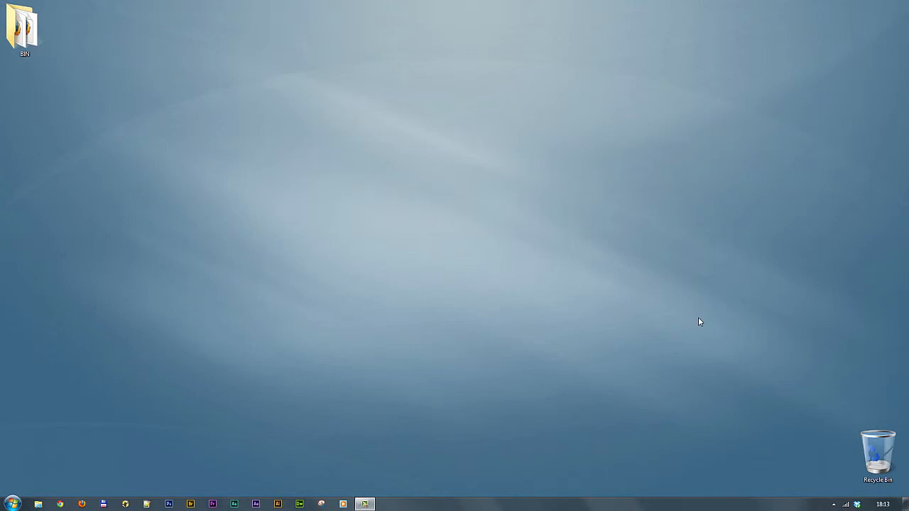
mouse_move(190, 457)
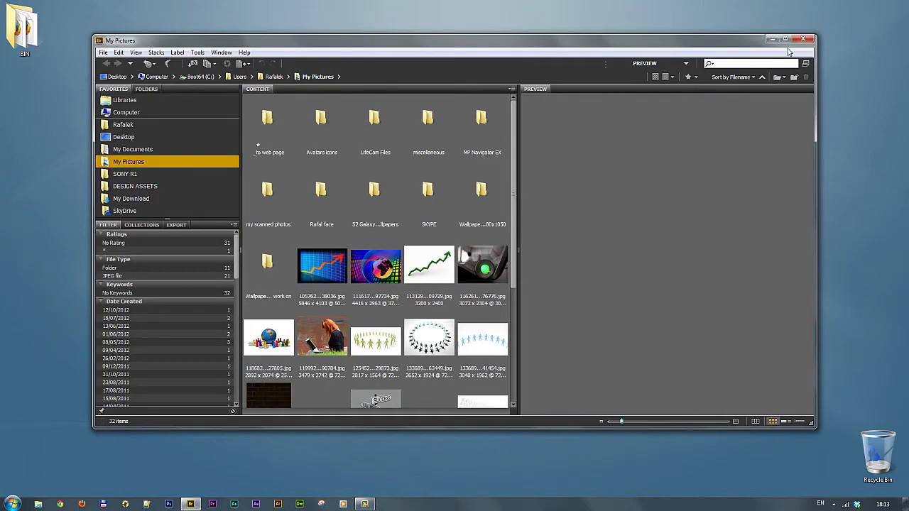
Close the Adobe Bridge window that is browsing My Pictures.
left_click(806, 39)
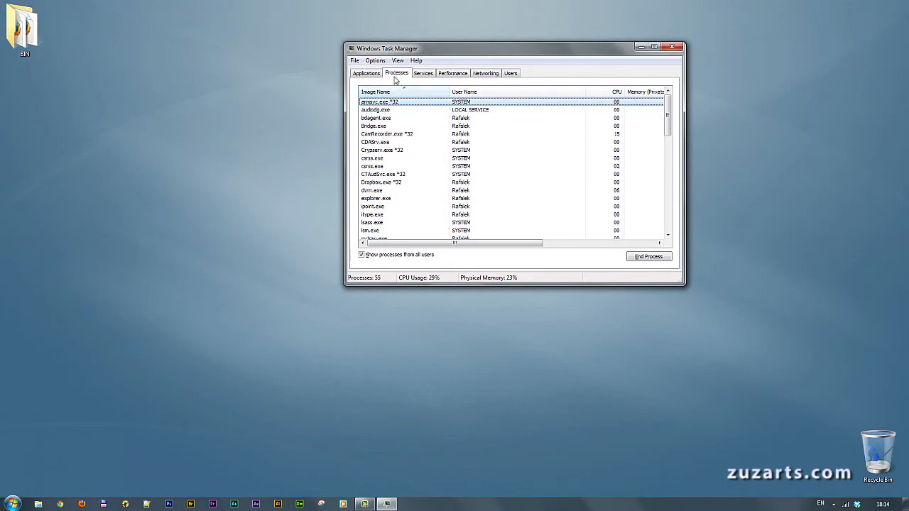
Check the Processes list for Bridge.exe, relaunch Bridge and close it again.
left_click(373, 125)
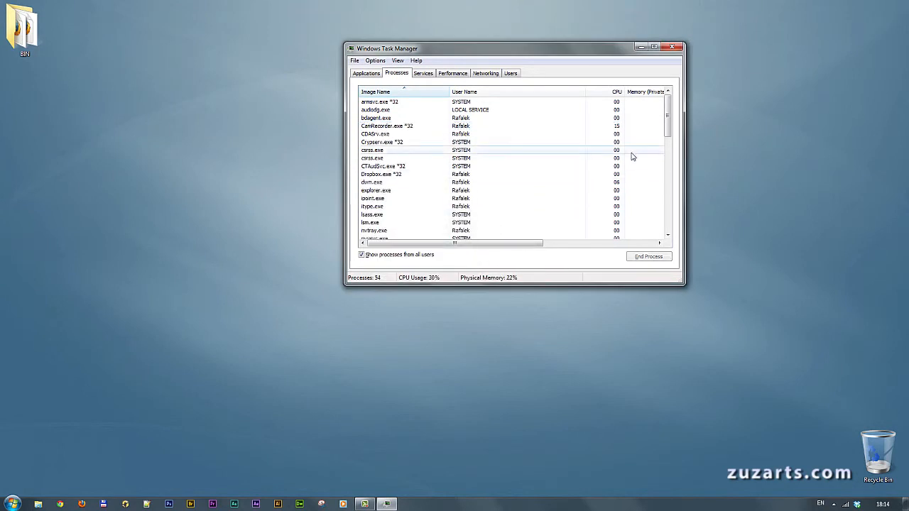
left_click(671, 47)
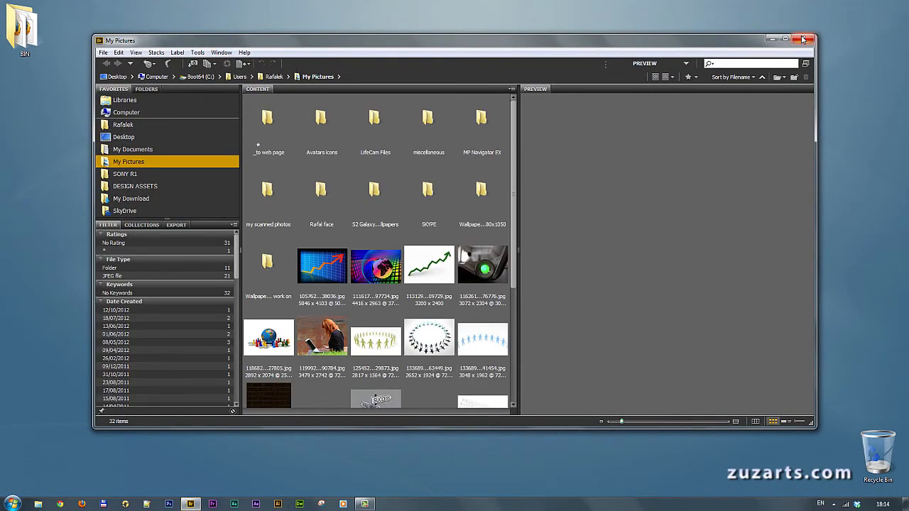
left_click(803, 39)
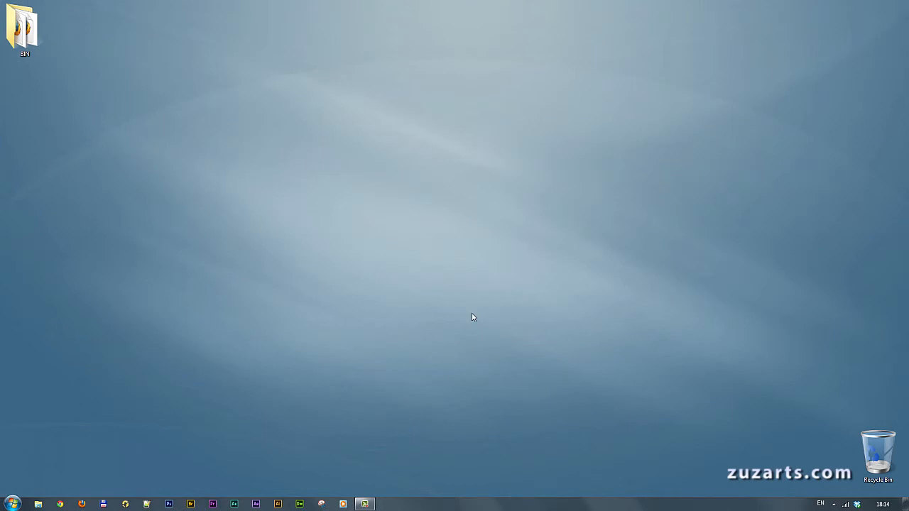
mouse_move(452, 287)
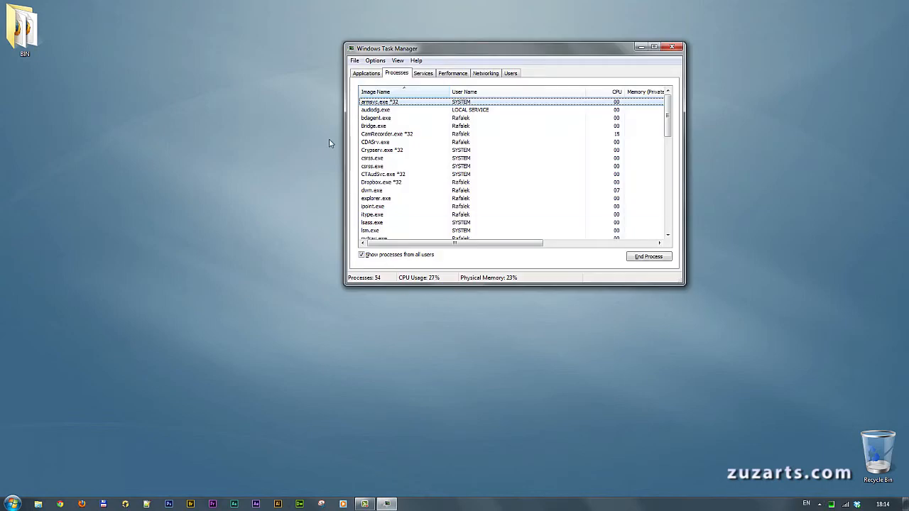
End the leftover Bridge.exe process via End Process and confirm it.
right_click(375, 125)
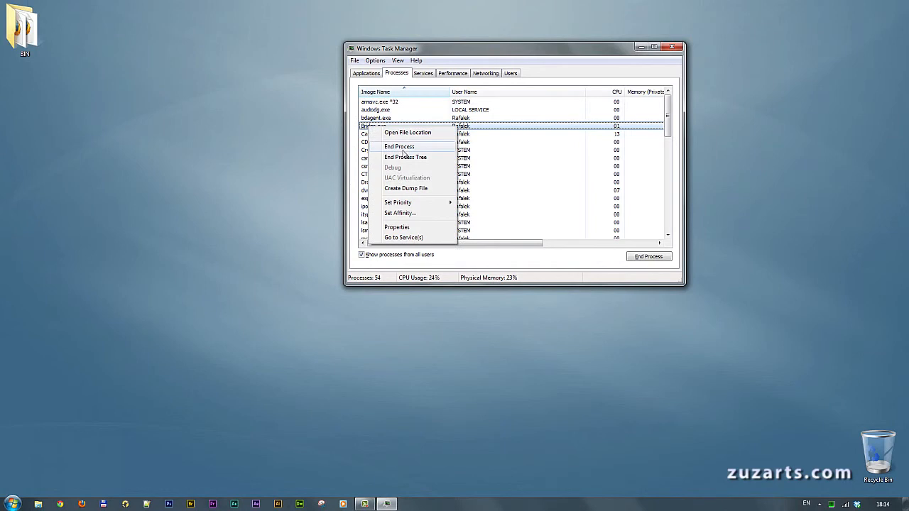
left_click(399, 146)
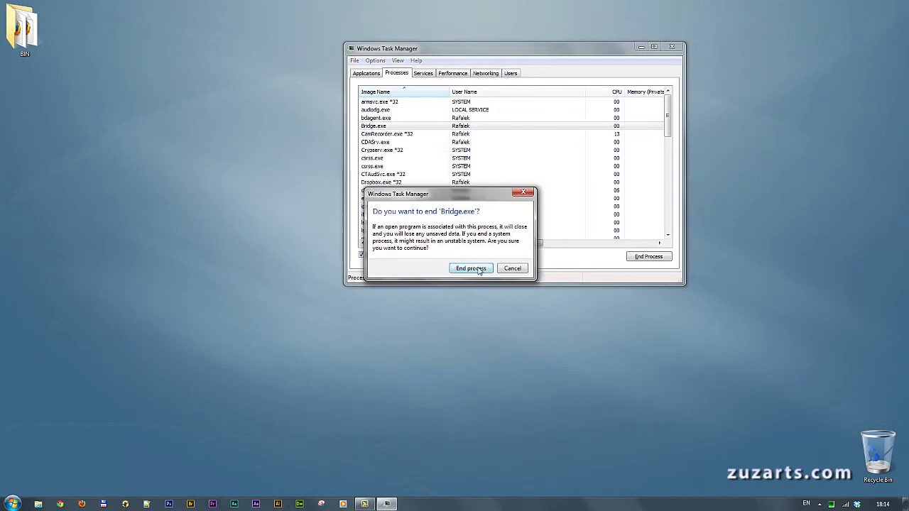
left_click(470, 266)
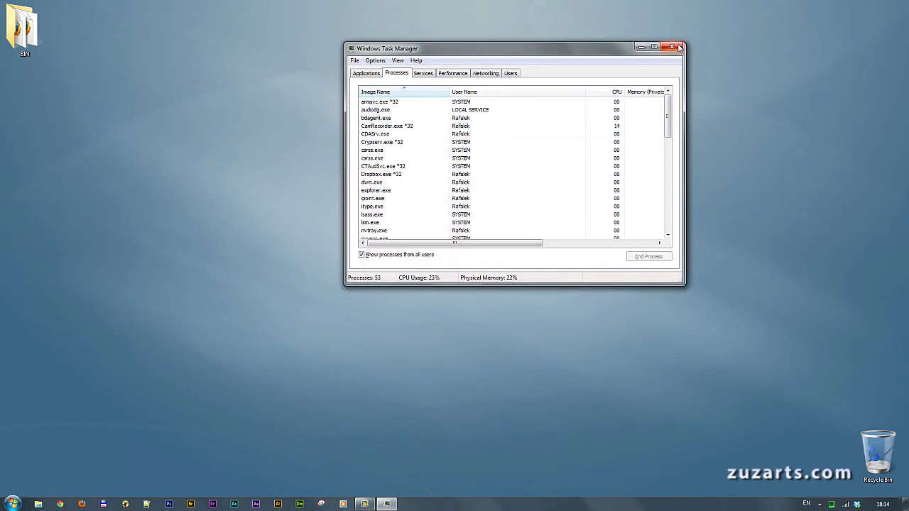
left_click(671, 47)
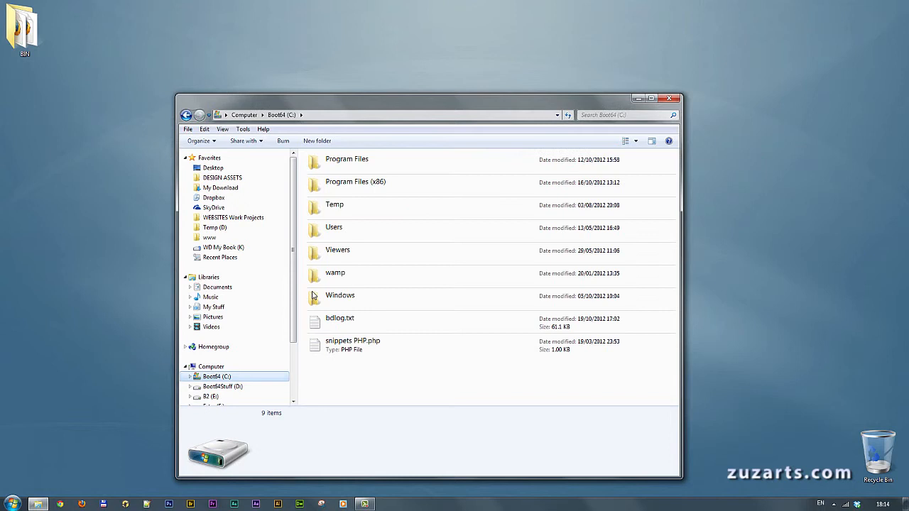
Enter C:\Users\<user> and reach Folder and search options to reveal hidden folders.
double_click(334, 227)
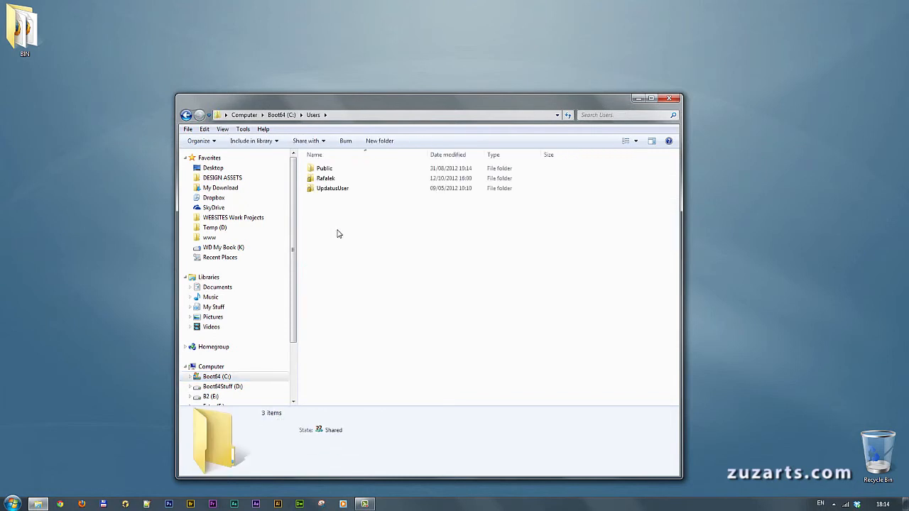
left_click(325, 179)
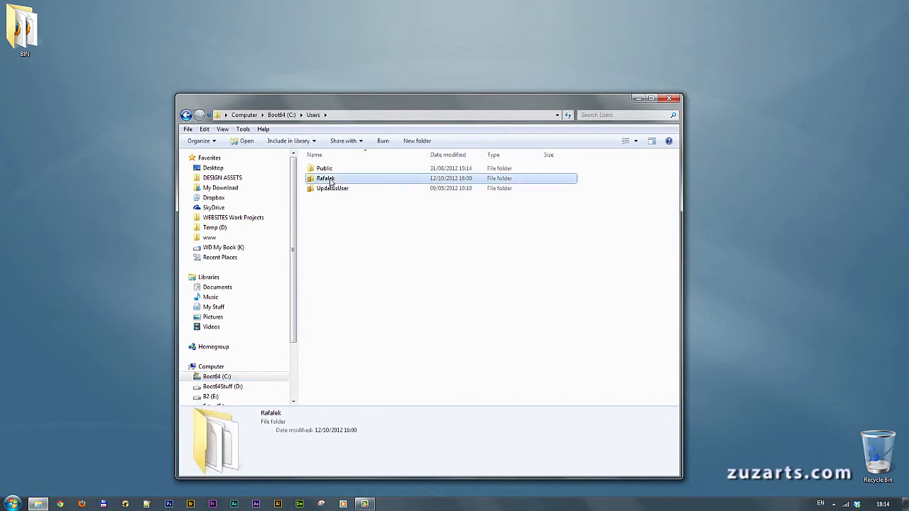
double_click(325, 179)
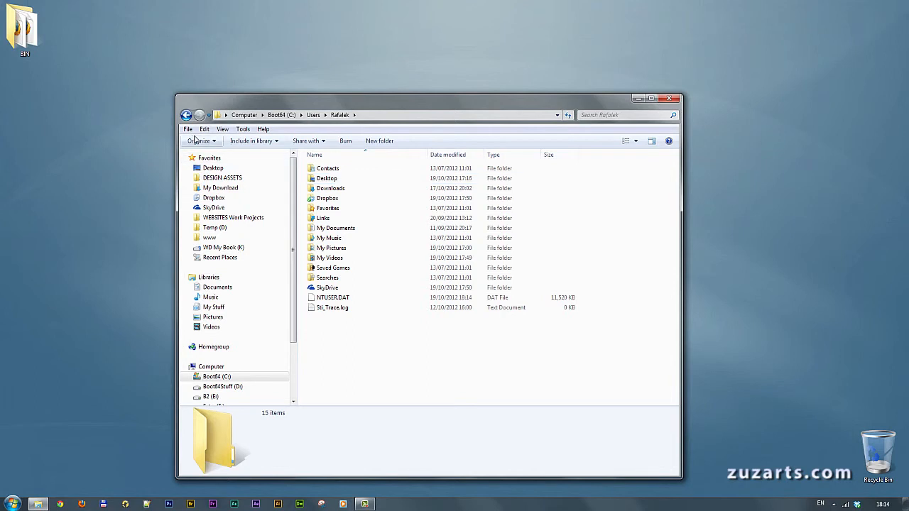
left_click(202, 140)
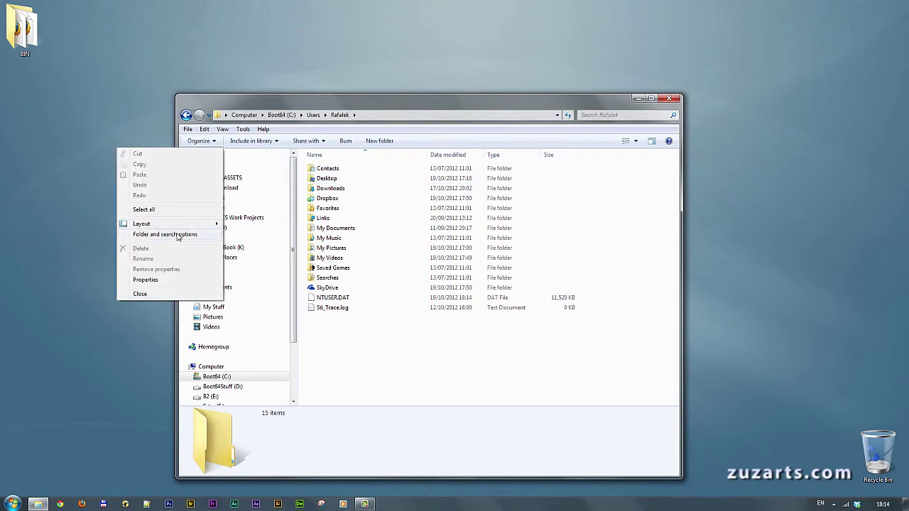
left_click(165, 234)
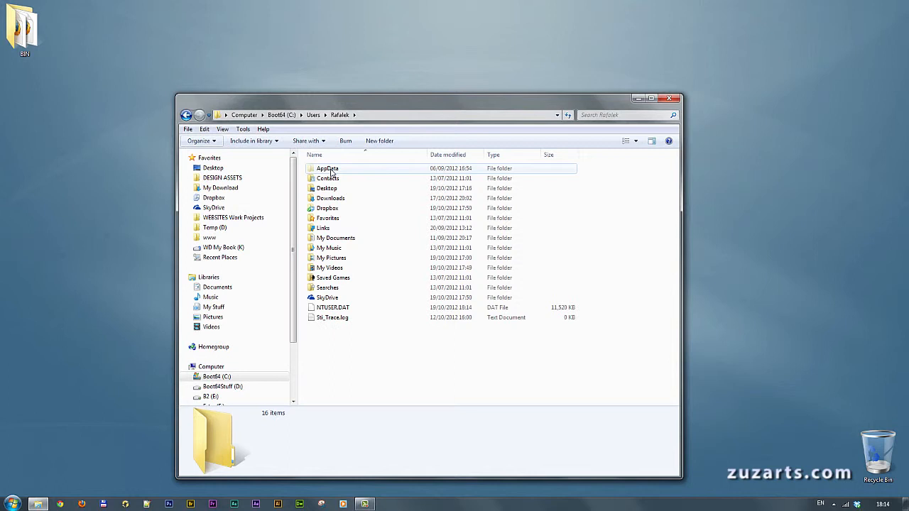
Navigate into AppData\Roaming\Adobe and bring the Switchboard folder into view.
double_click(327, 167)
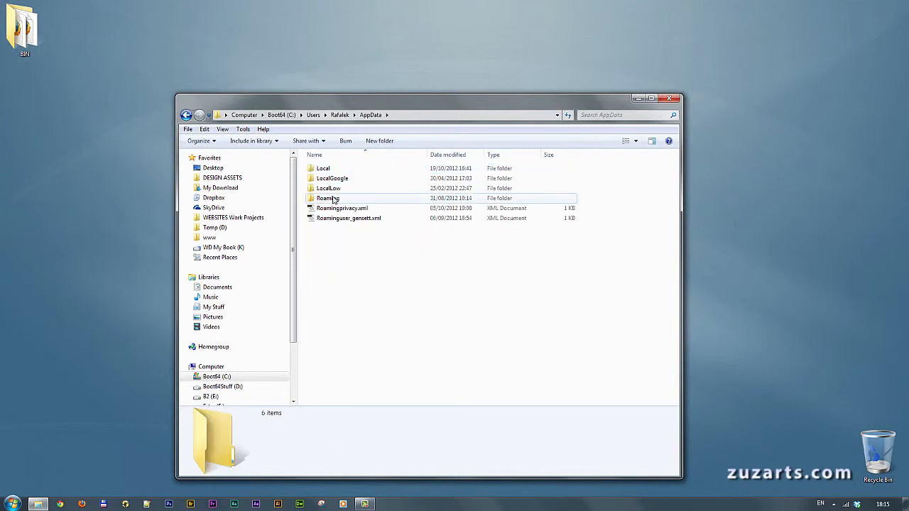
double_click(327, 199)
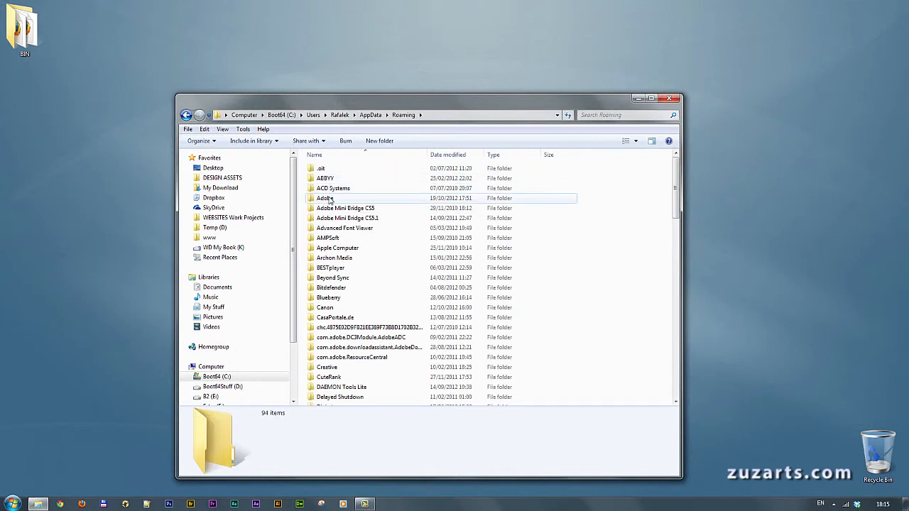
double_click(324, 198)
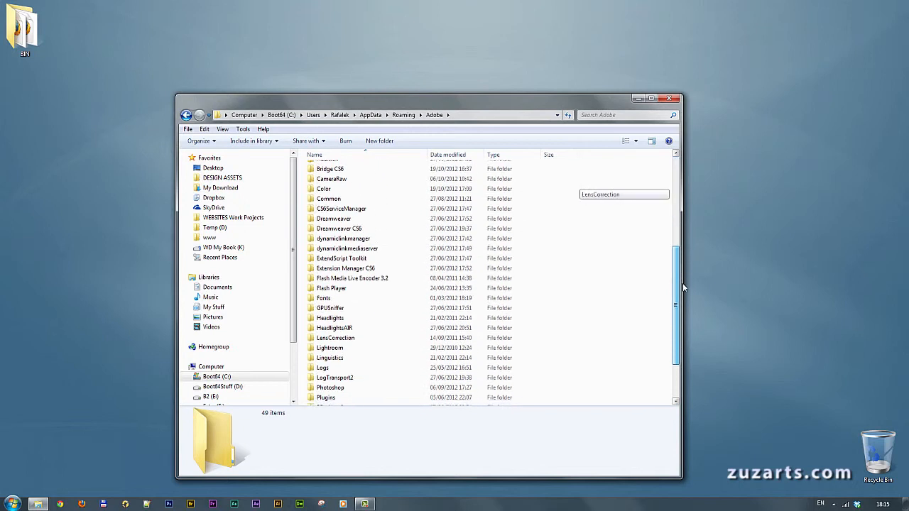
scroll("down", 3)
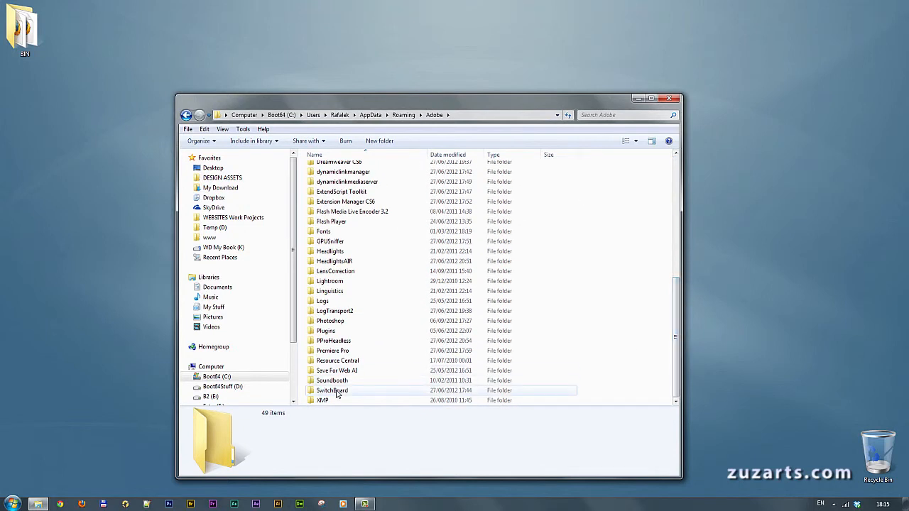
Rename the Switchboard folder to SwitchBoard1 and launch Bridge.
left_click(333, 391)
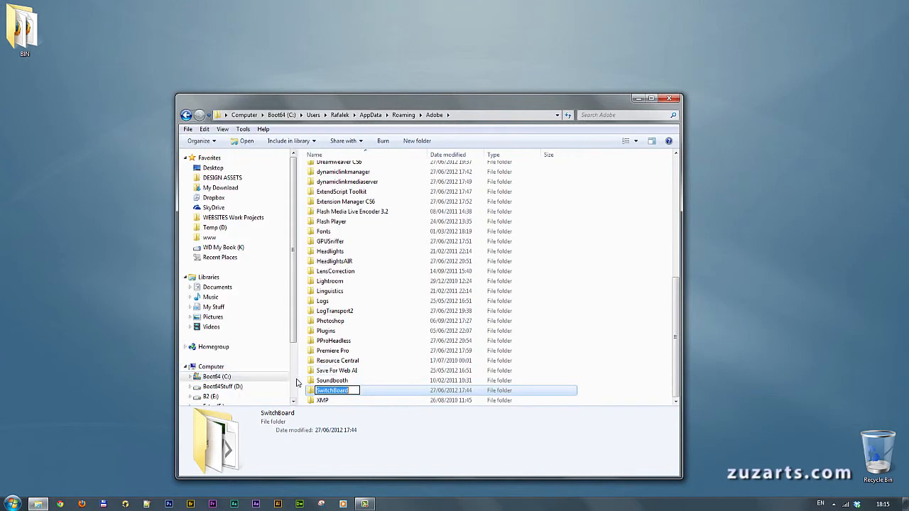
left_click(335, 391)
type("1")
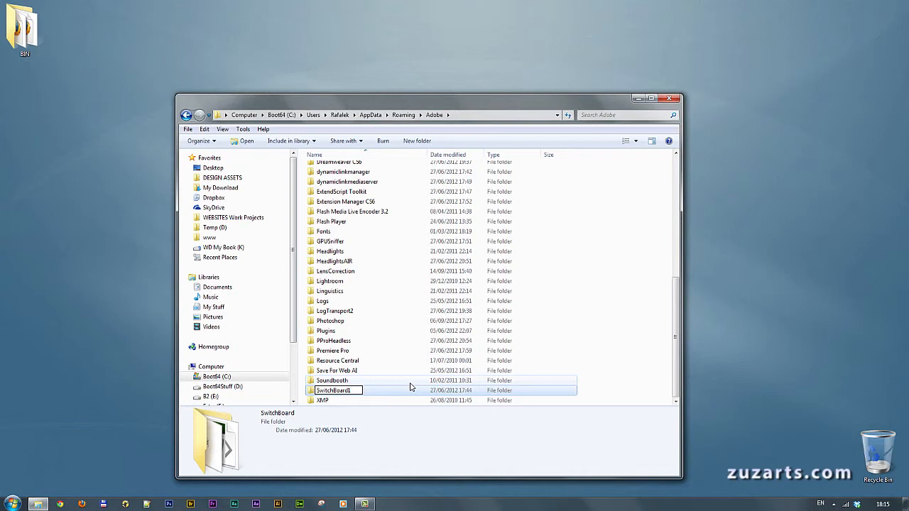
key("Return")
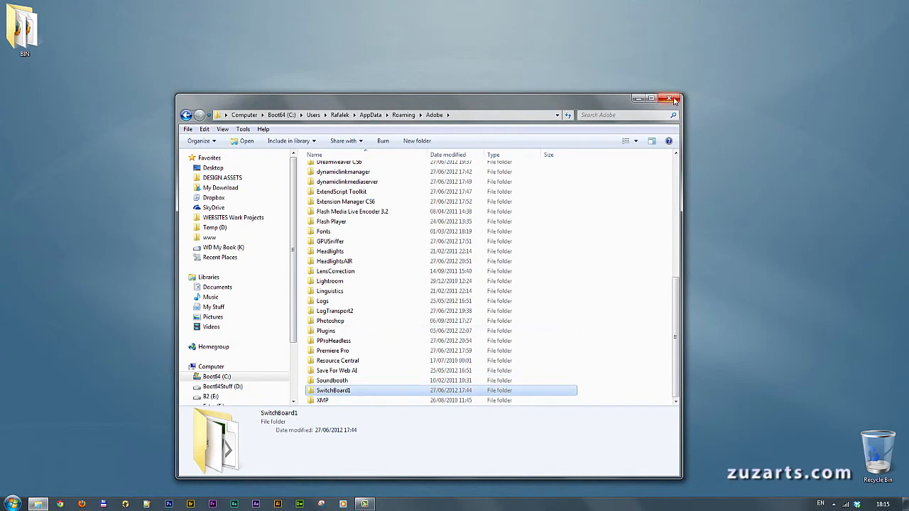
left_click(673, 99)
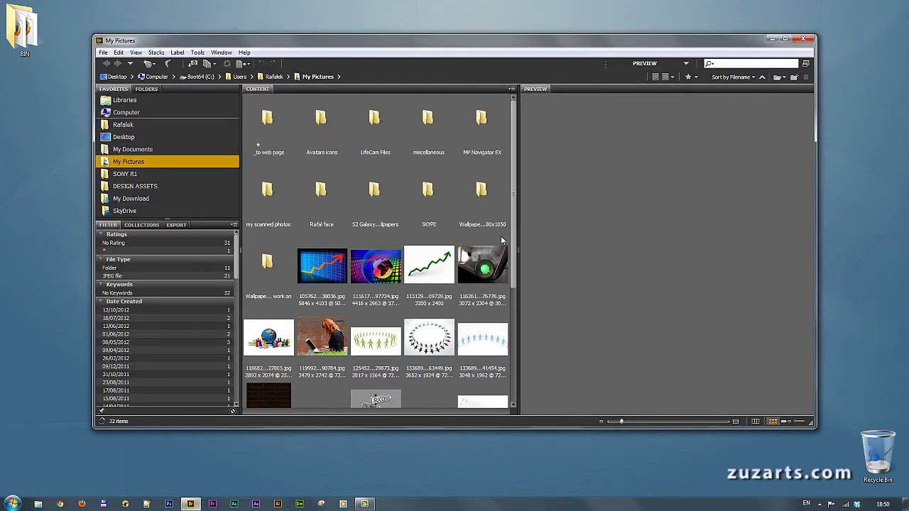
Close Bridge after it opened normally, then start an Explorer window on C:.
left_click(808, 40)
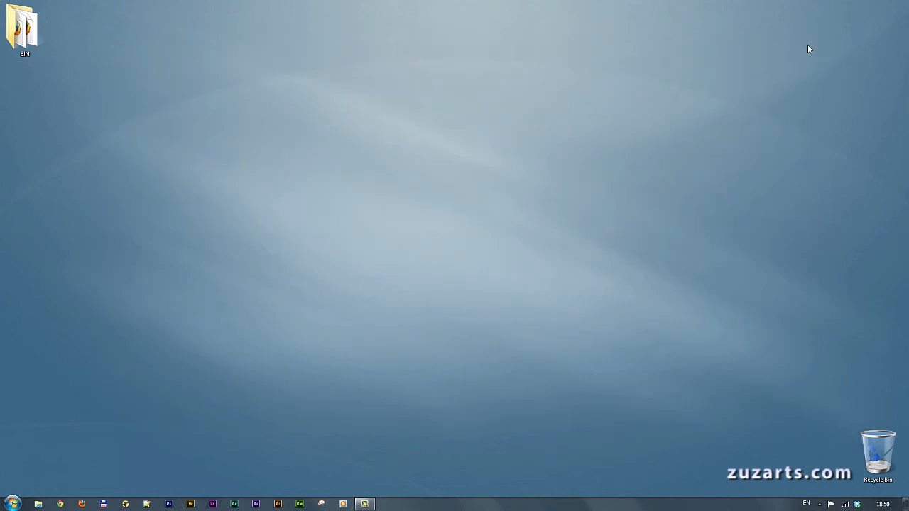
mouse_move(12, 240)
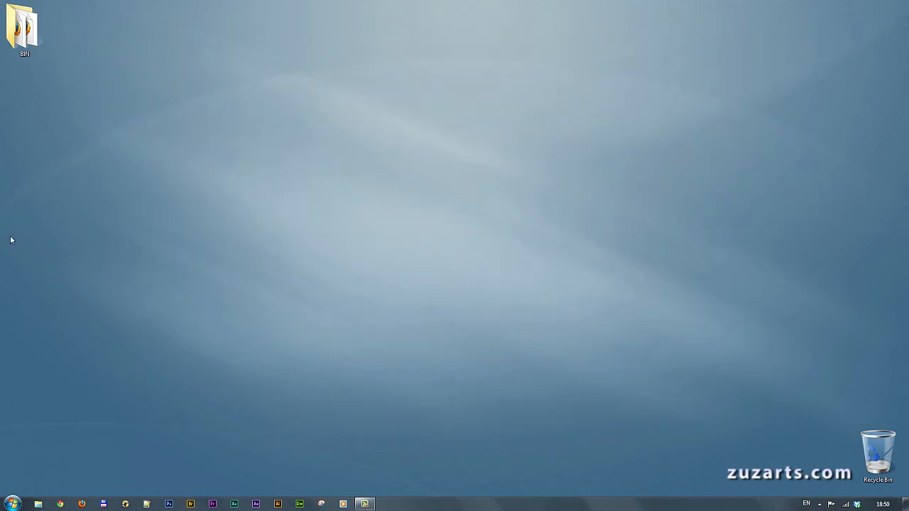
left_click(37, 504)
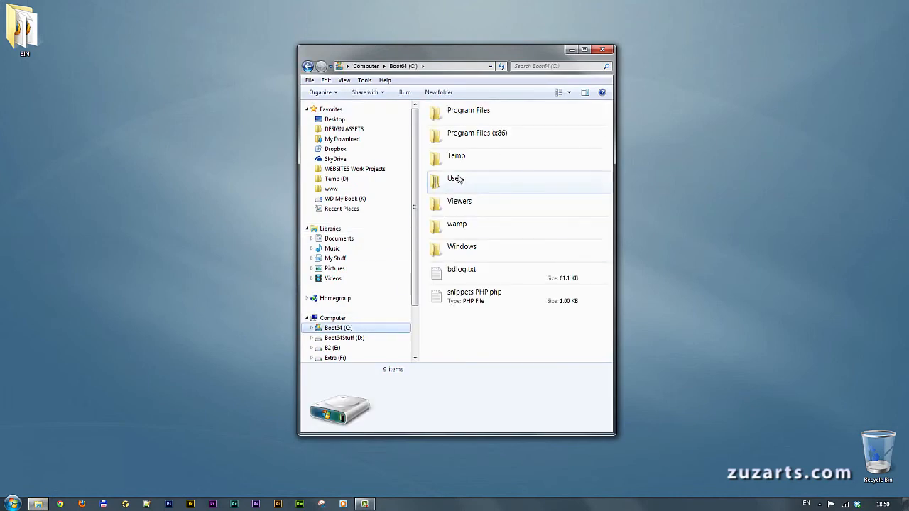
Enter the user's profile folder, enable Show hidden files, folders and drives, and go into AppData.
double_click(455, 178)
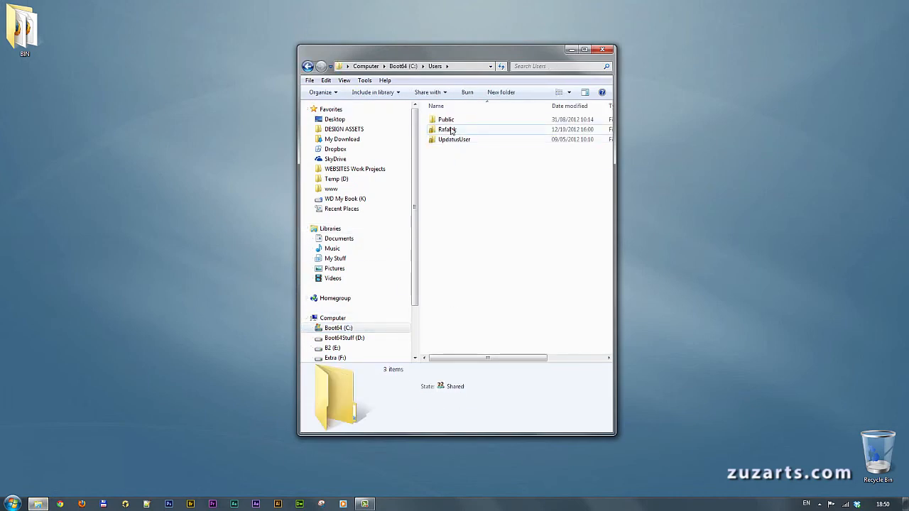
double_click(447, 130)
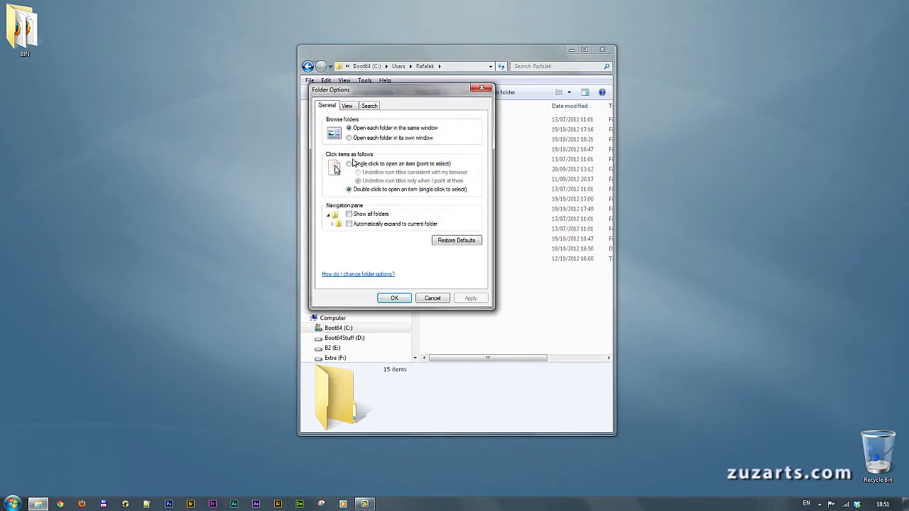
left_click(346, 105)
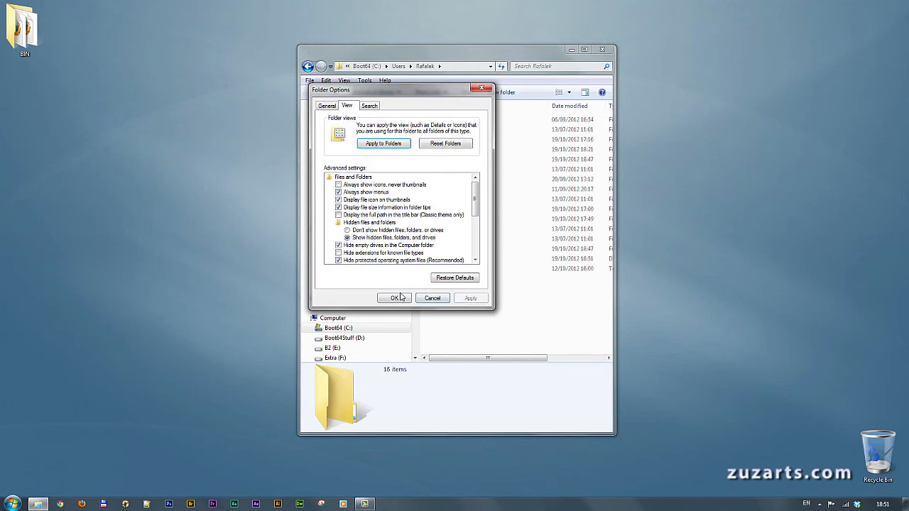
left_click(395, 298)
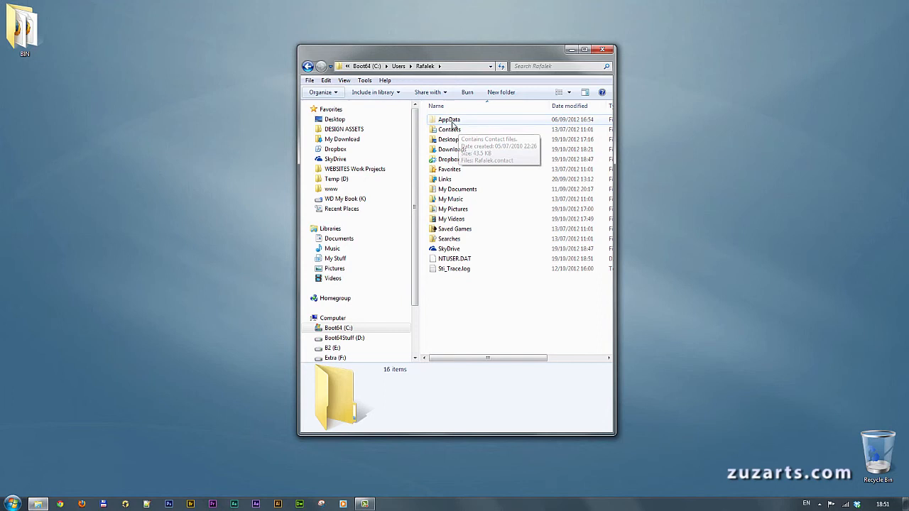
double_click(449, 119)
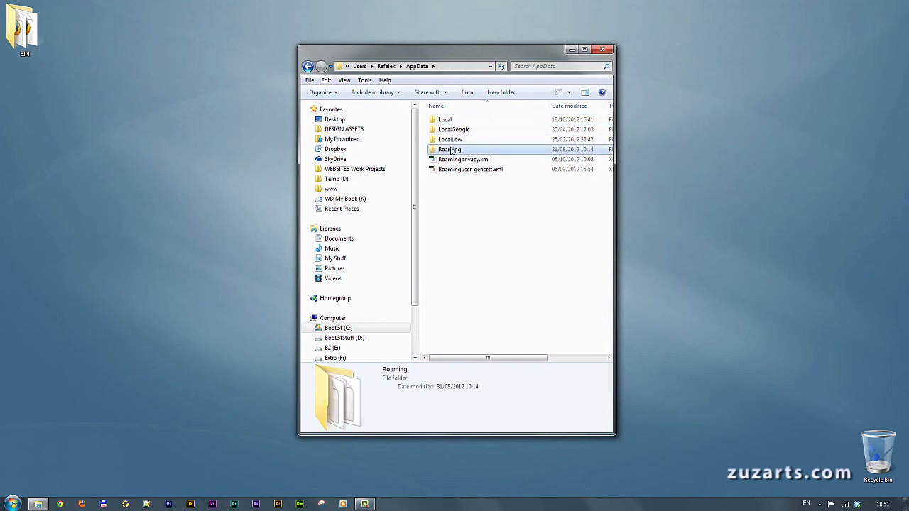
Go into Roaming\Adobe and select the old SwitchBoard1 folder for deletion.
double_click(448, 149)
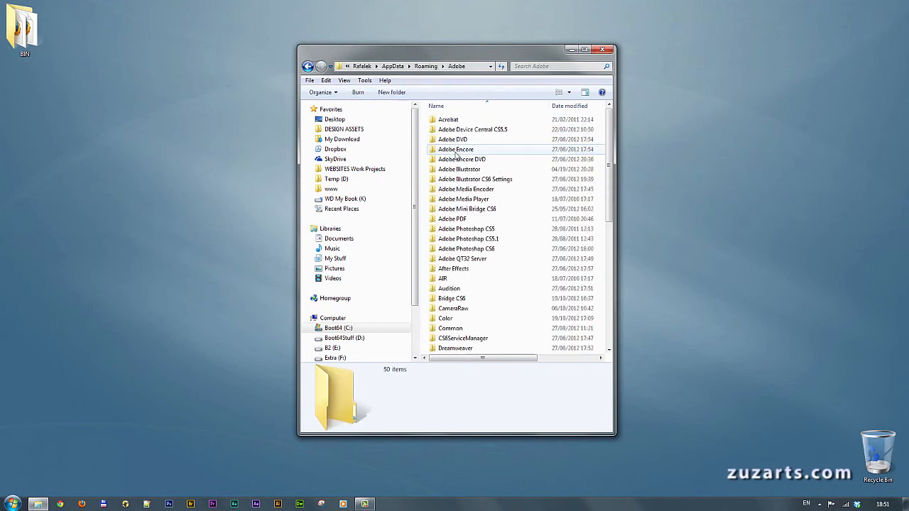
scroll("down", 3)
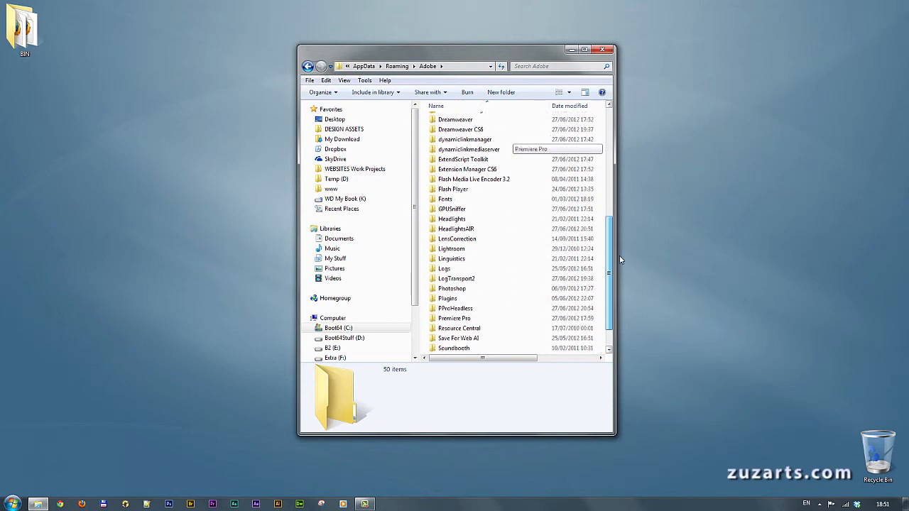
scroll("down", 3)
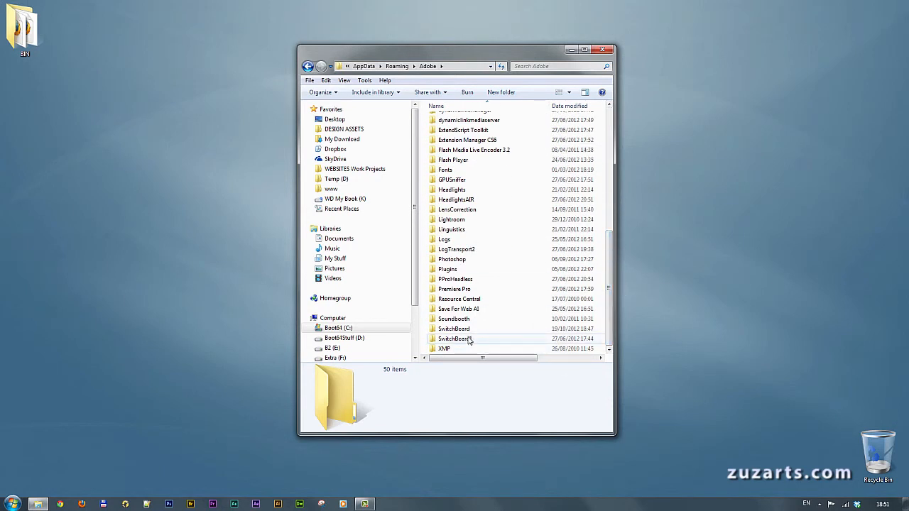
mouse_move(463, 329)
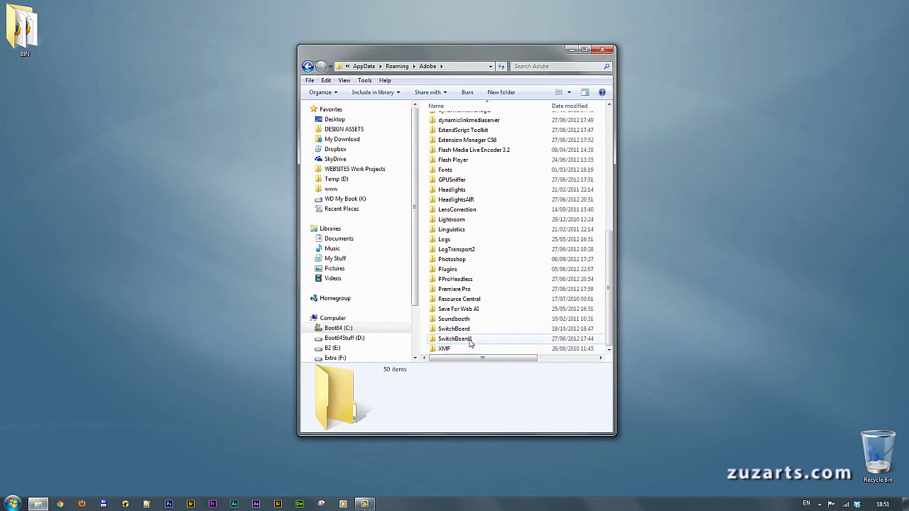
mouse_move(455, 338)
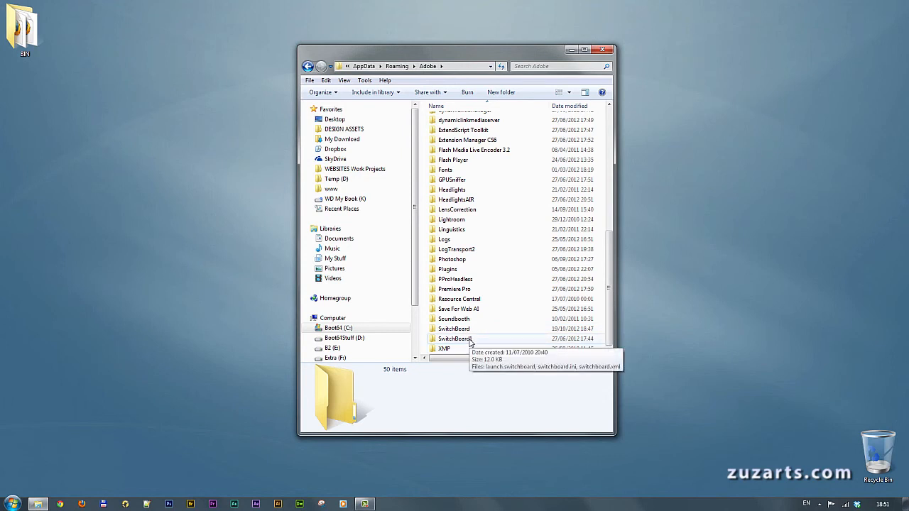
left_click(454, 338)
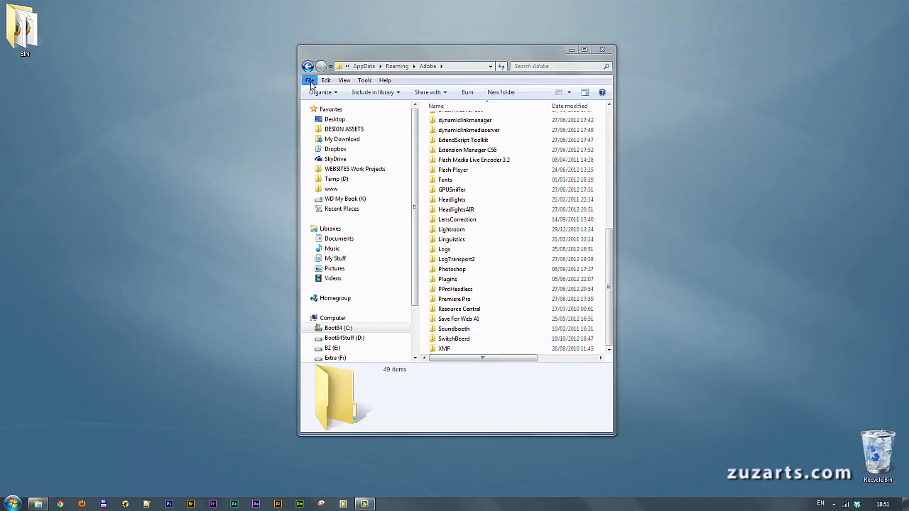
Bring up Folder and search options from Organize for the Adobe folder.
left_click(310, 79)
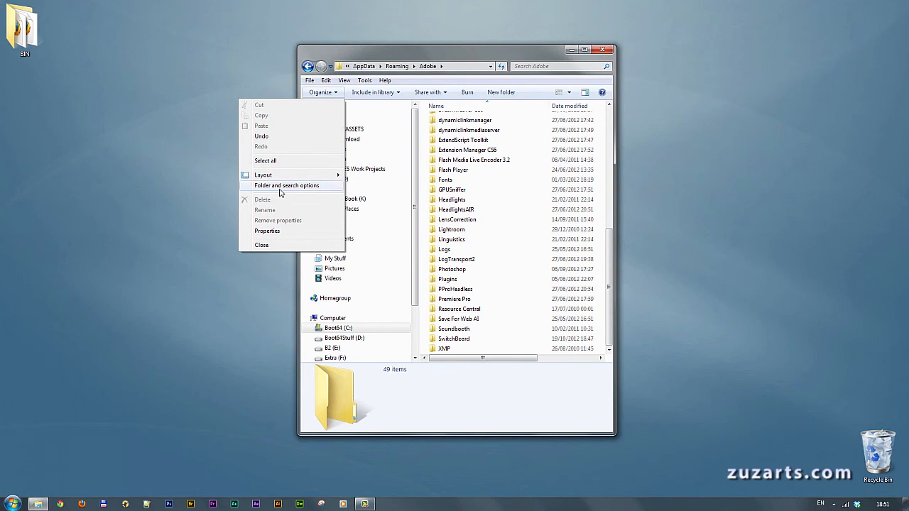
left_click(287, 185)
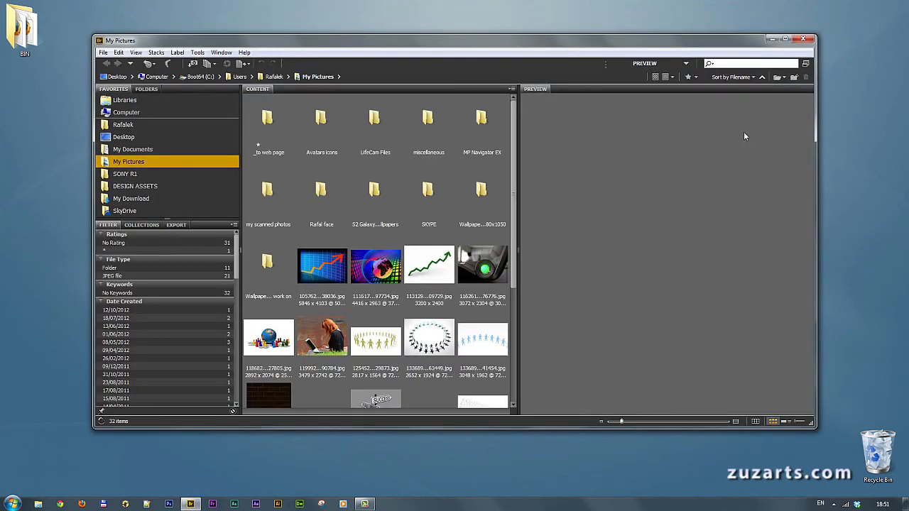
Close Bridge after confirming it launched normally on My Pictures.
left_click(784, 40)
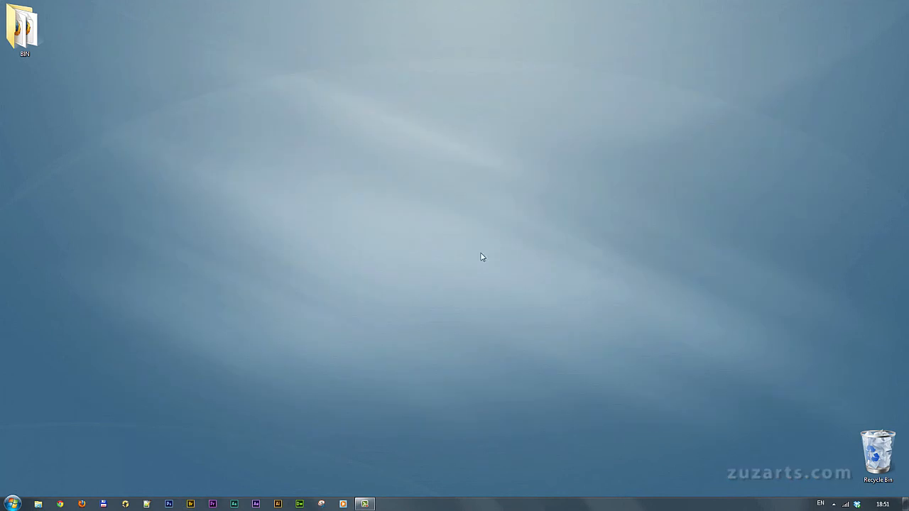
mouse_move(450, 254)
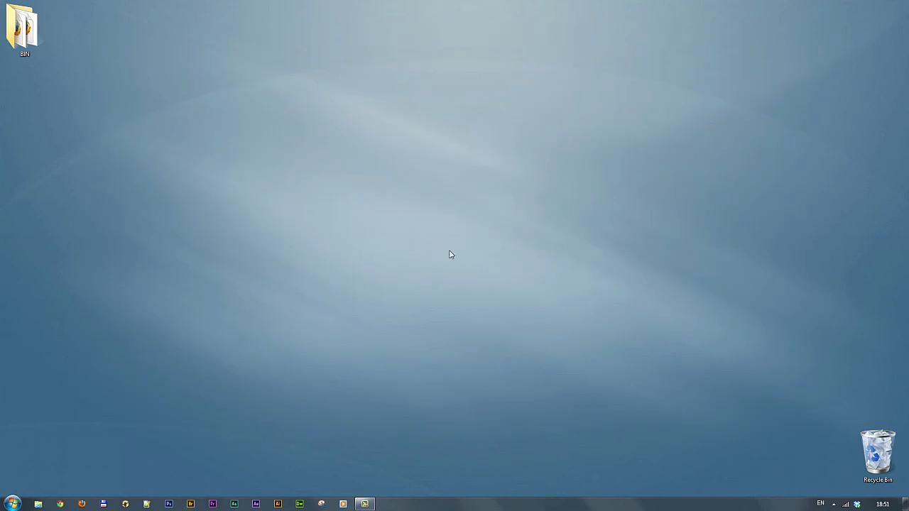